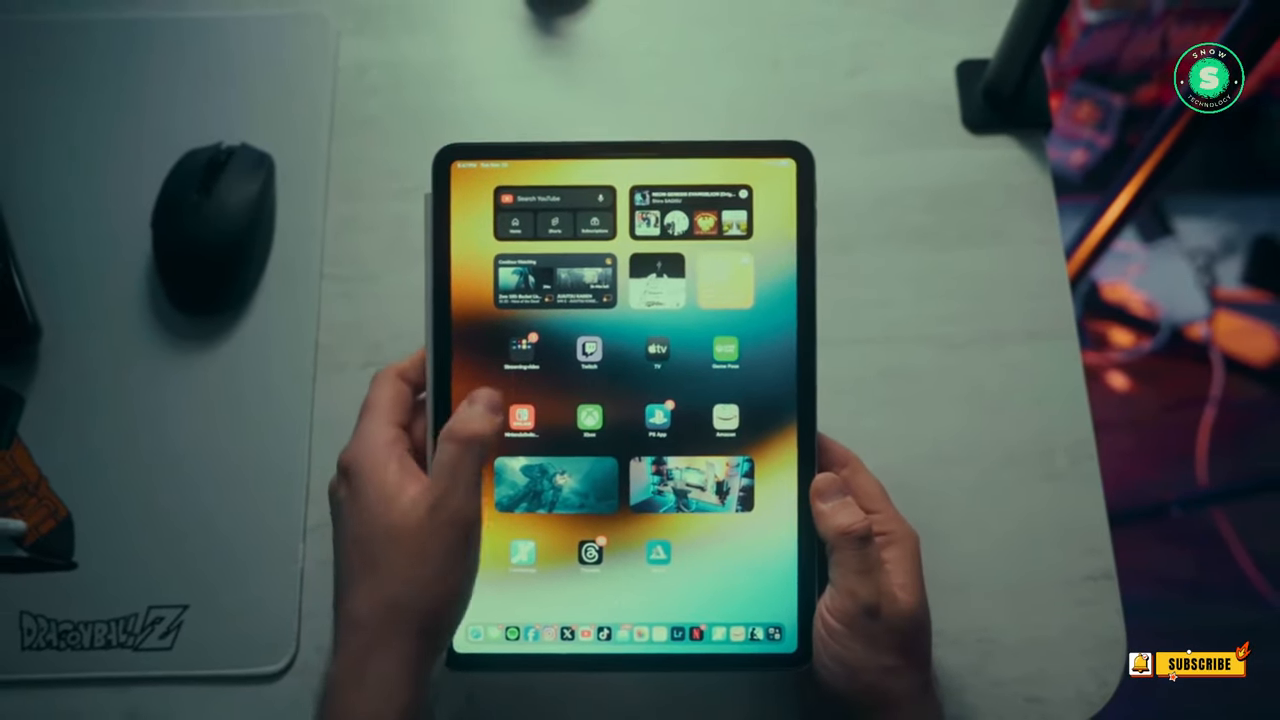
Swipe to the Home Screen page with Lightroom, YT Studio, CapCut, Docs, Dropbox and Canva.
click(520, 350)
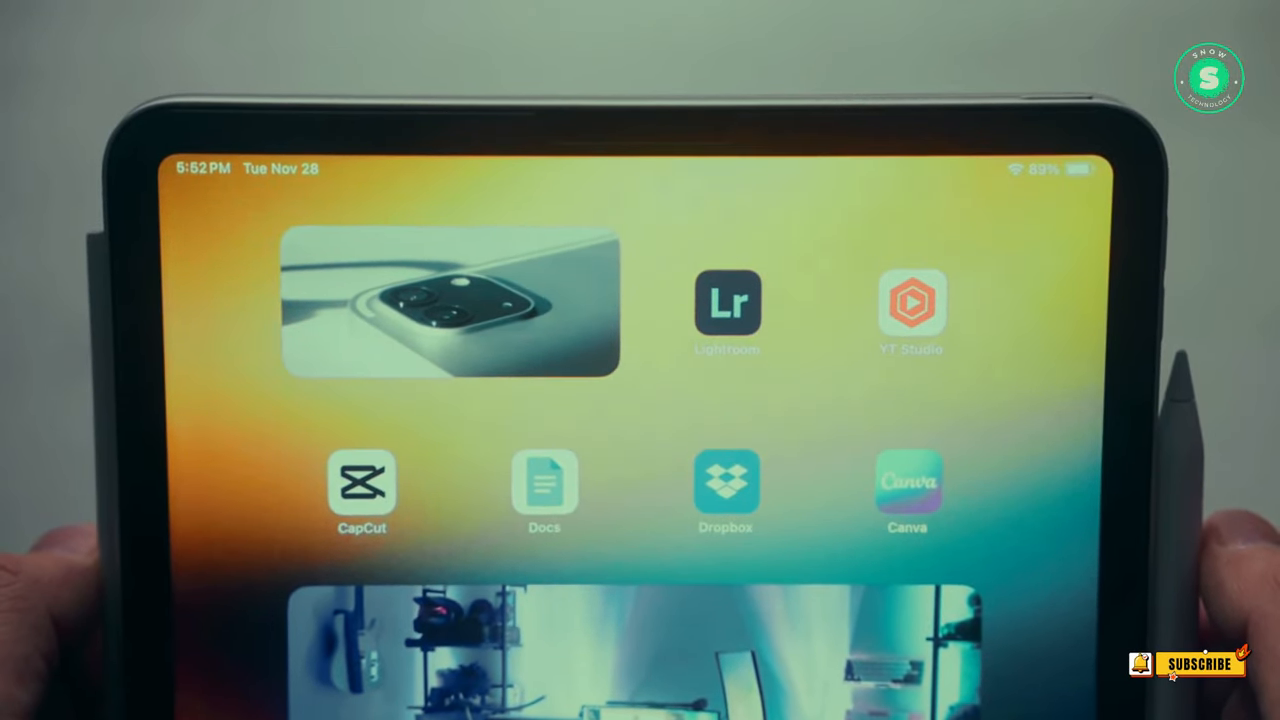
Swipe to the all-apps page and open the Shopping folder of store apps.
scroll(left, 3)
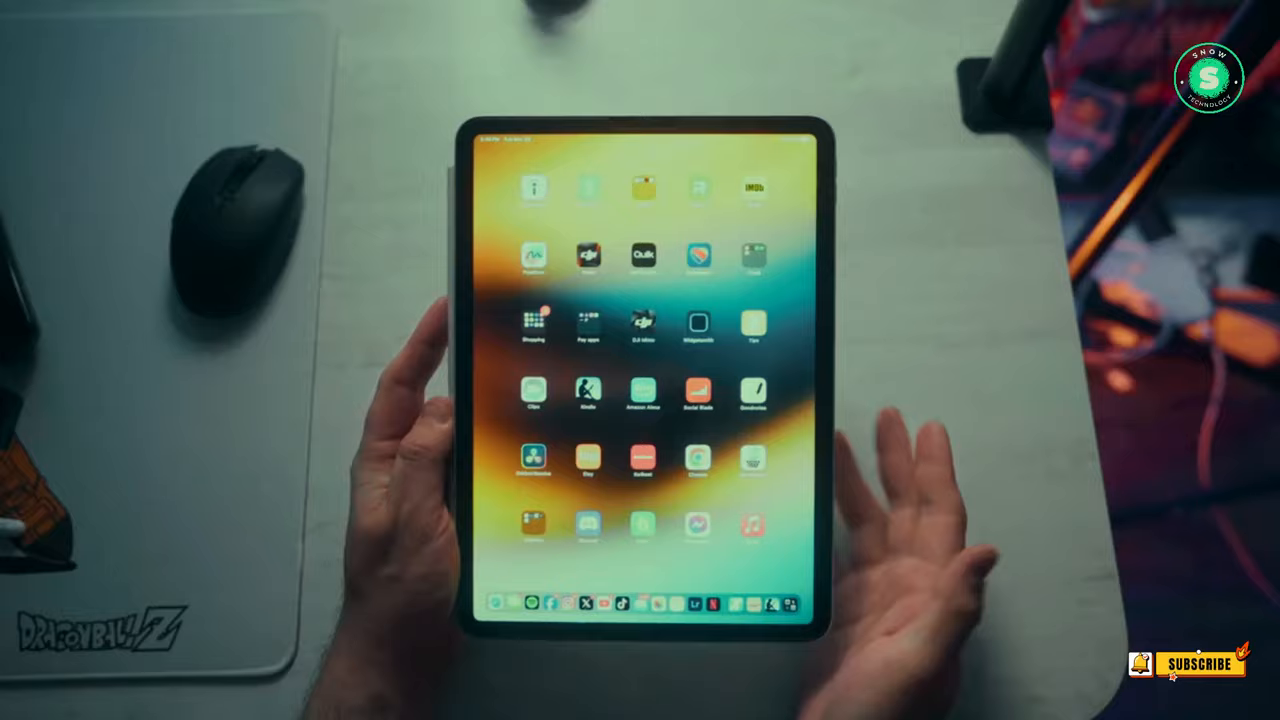
click(533, 323)
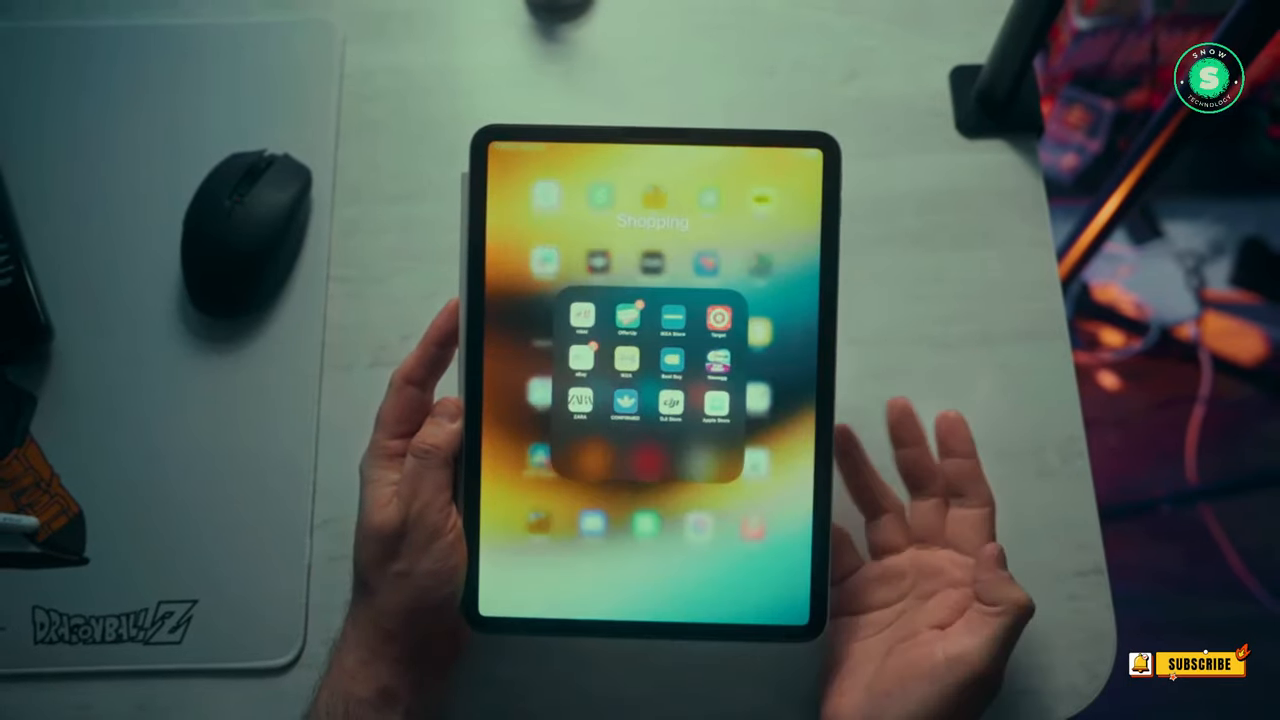